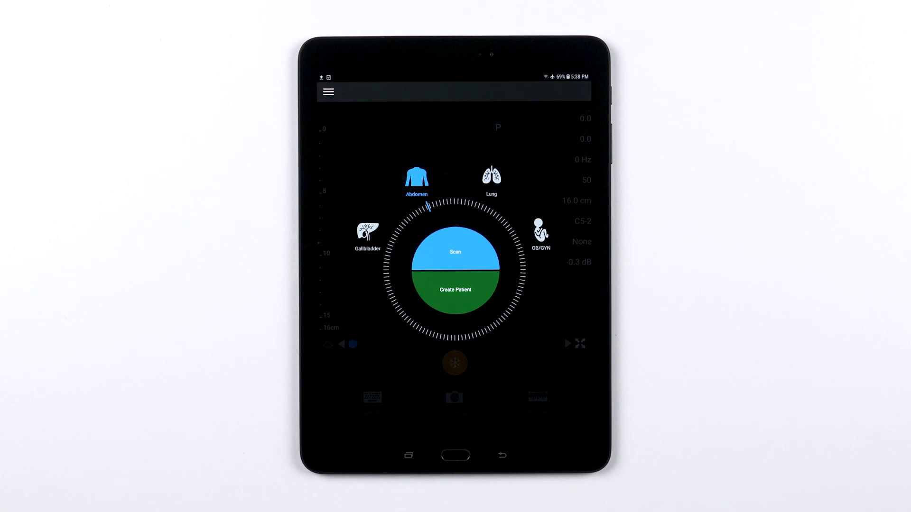
# - Open Saved Exams from the hamburger menu to reach the Cardiac Exam for review
pyautogui.click(328, 91)
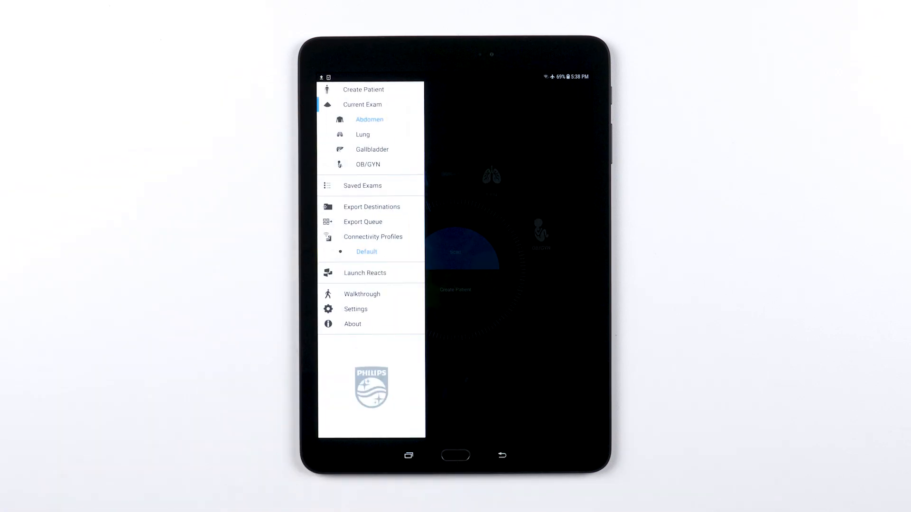
pyautogui.click(362, 185)
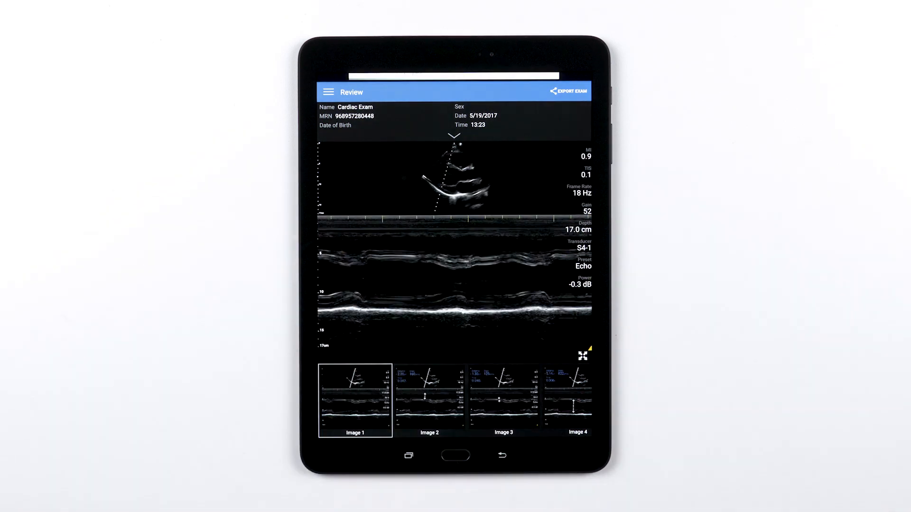
pyautogui.click(567, 91)
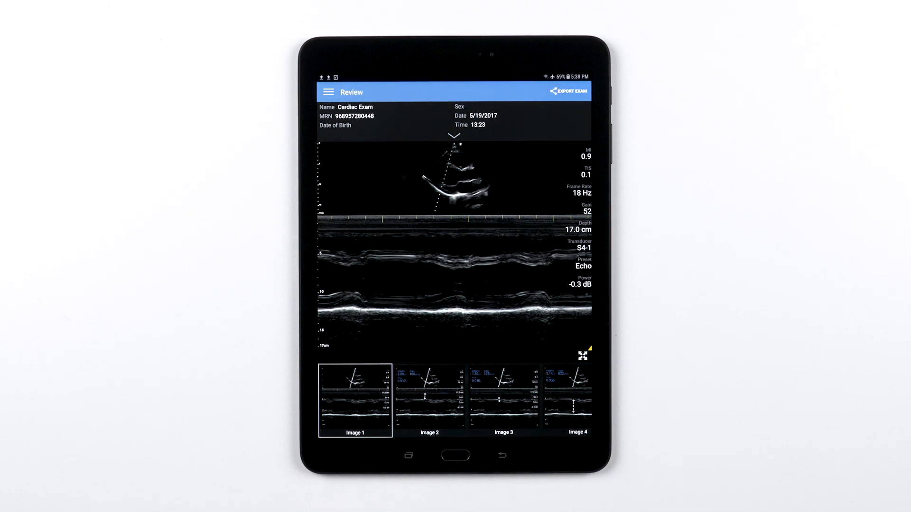
# - Choose Current Exam from the hamburger menu to return to the scan screen
pyautogui.click(328, 92)
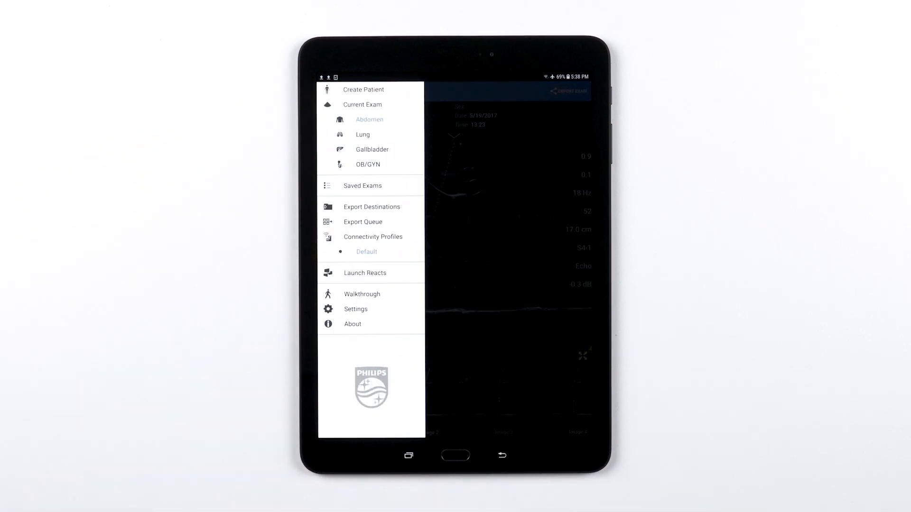
pyautogui.click(363, 222)
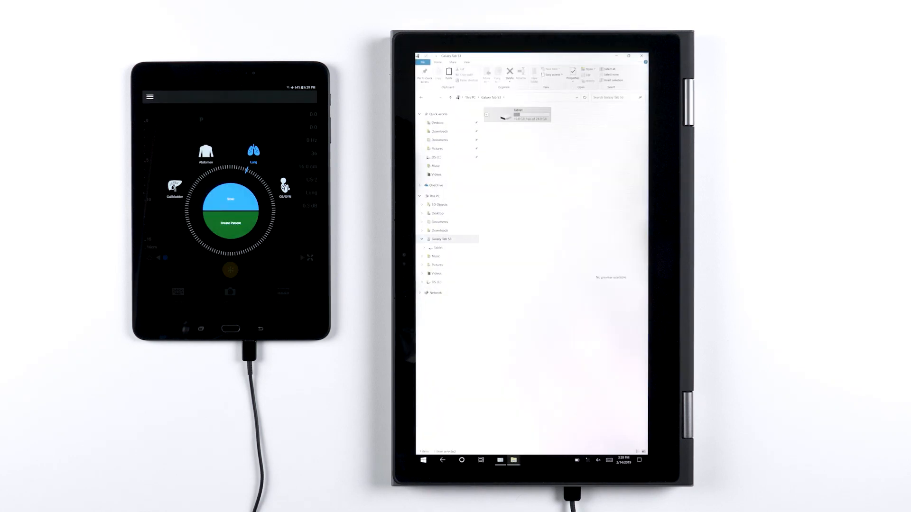
# - Open the Galaxy Tab S3 storage on the PC, then switch to the tablet's My Files
pyautogui.doubleClick(517, 114)
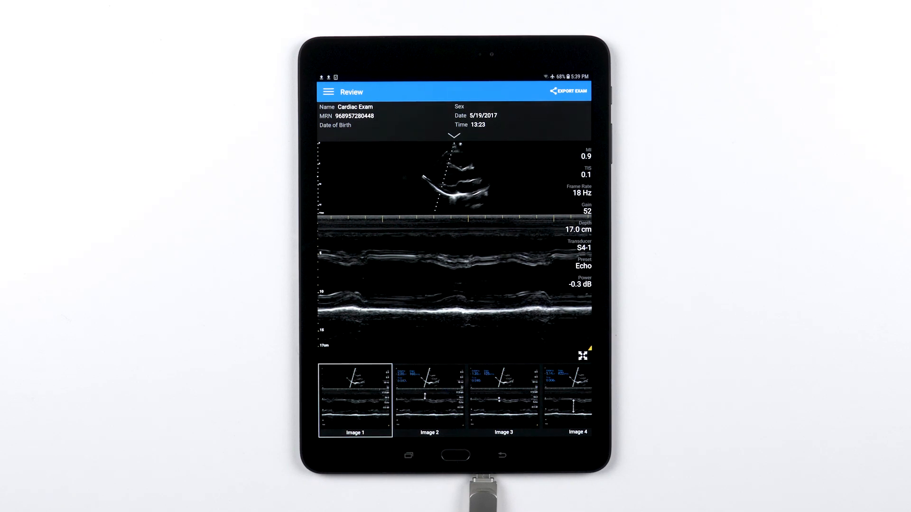
pyautogui.click(568, 91)
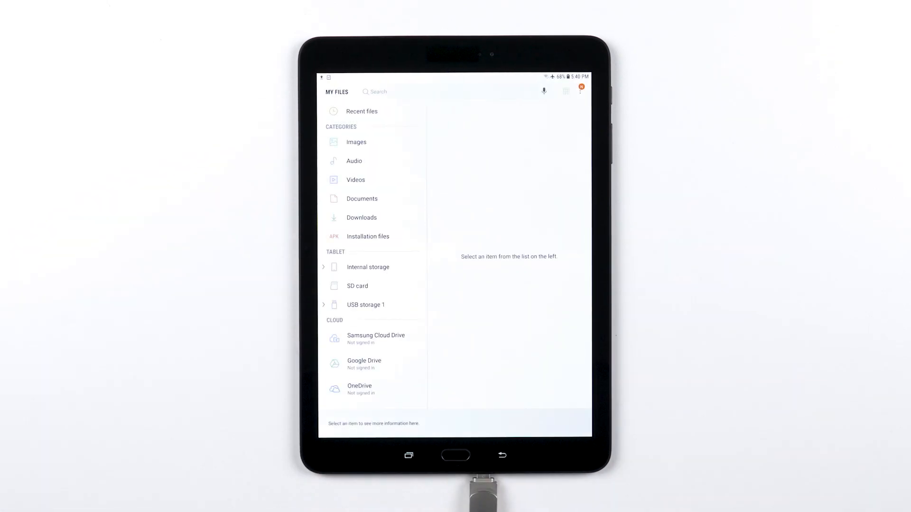
pyautogui.click(368, 266)
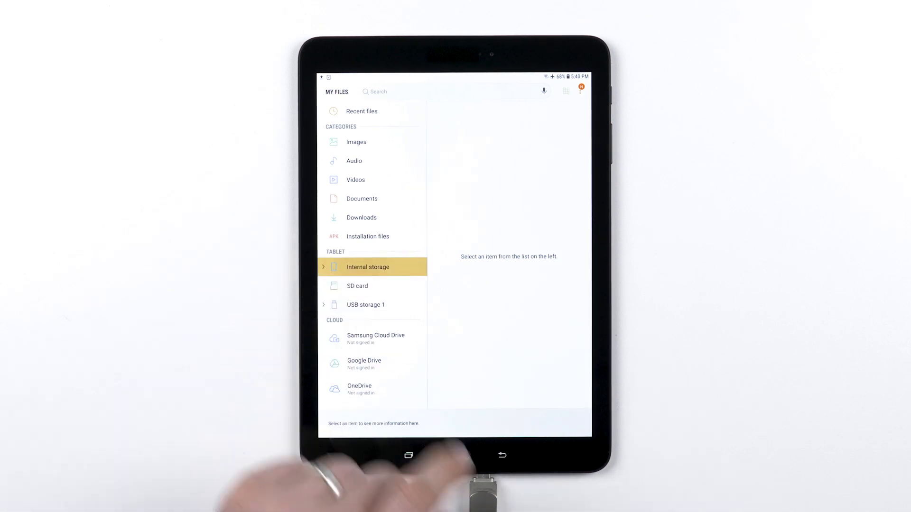
pyautogui.click(367, 267)
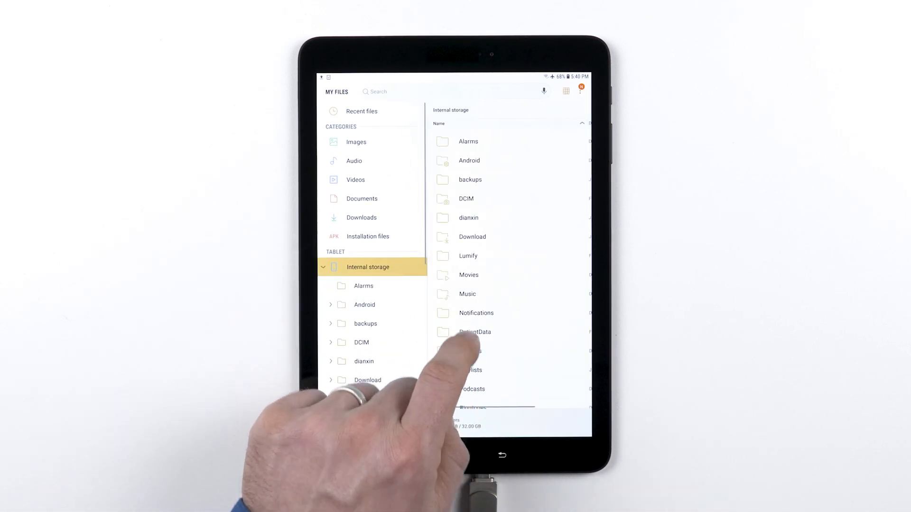
pyautogui.click(476, 332)
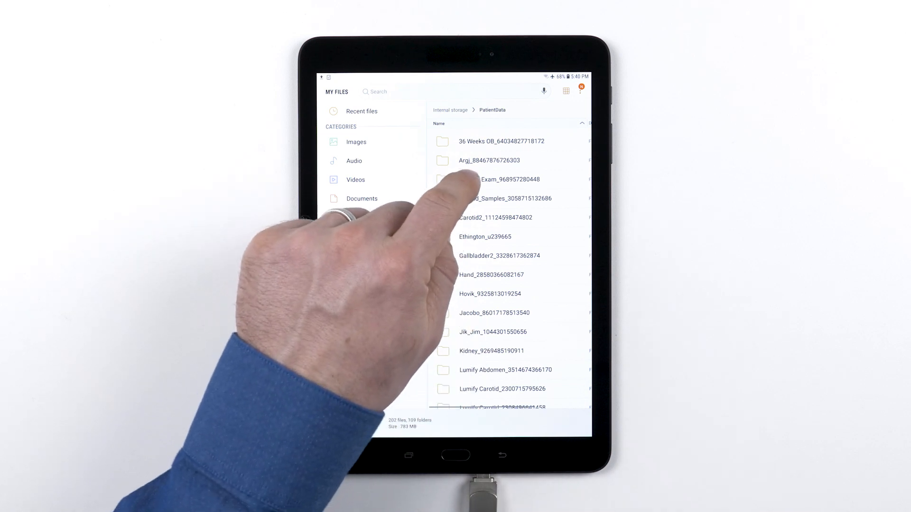
pyautogui.click(459, 179)
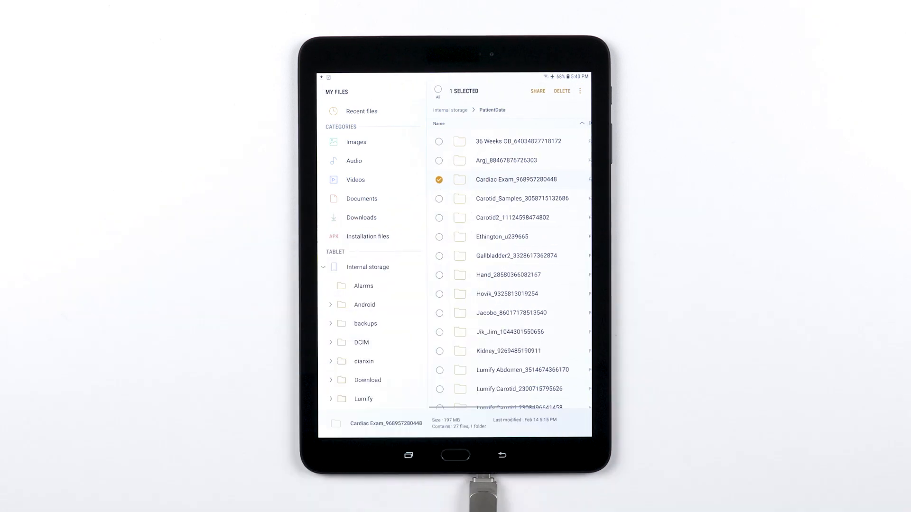
pyautogui.click(580, 91)
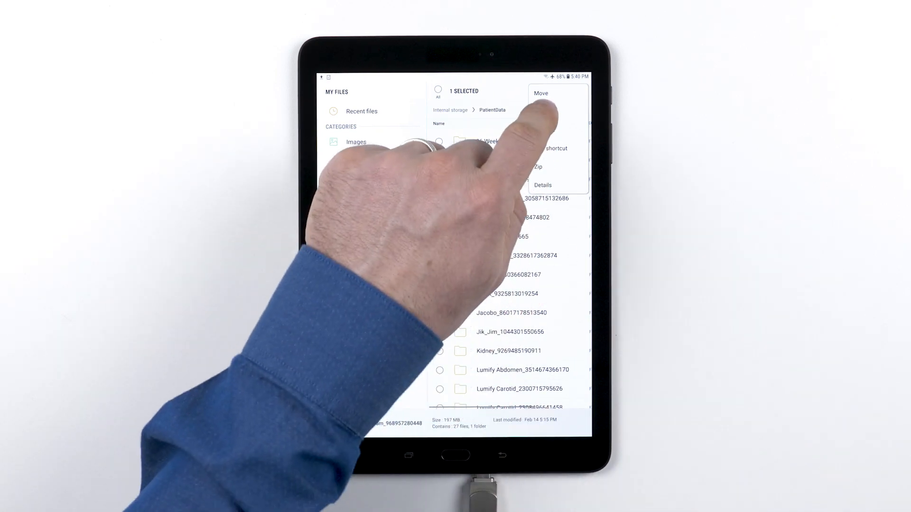
# - Copy the Cardiac Exam folder to USB storage 1, then reopen Lumify's menu
pyautogui.click(541, 93)
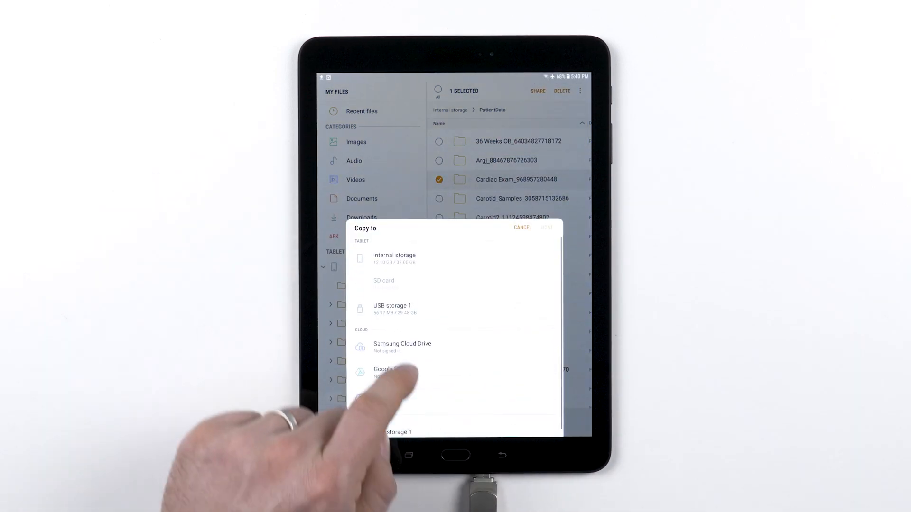
pyautogui.click(392, 306)
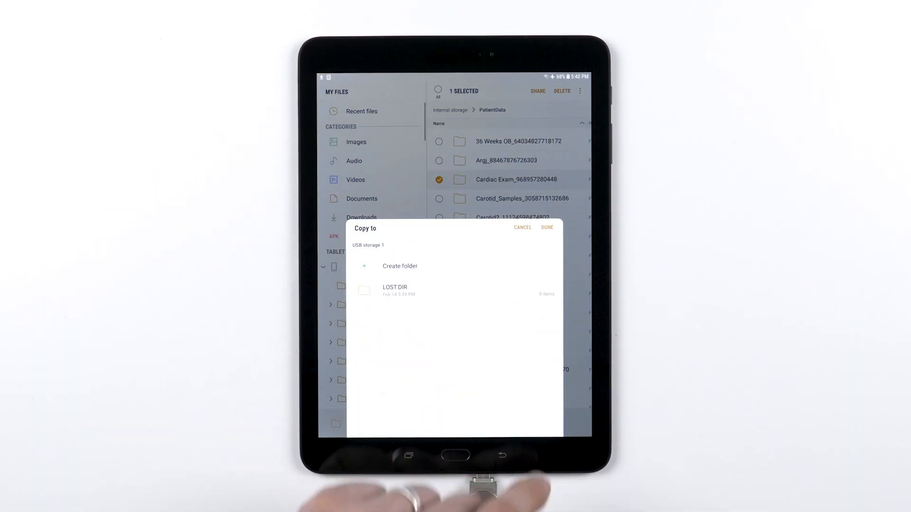
pyautogui.click(546, 227)
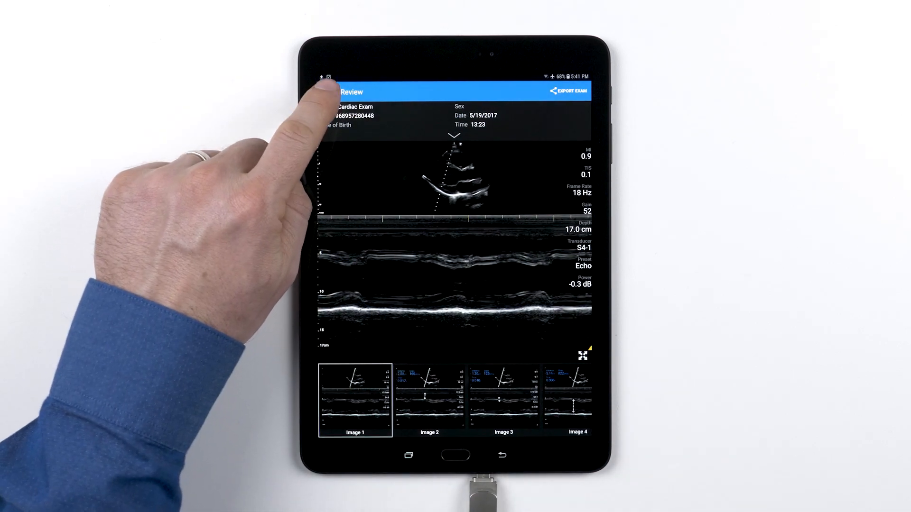
pyautogui.click(329, 91)
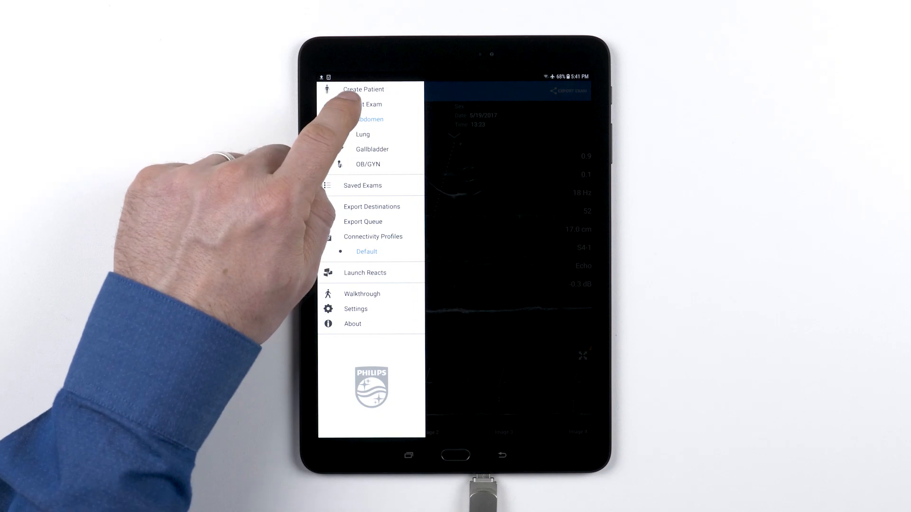